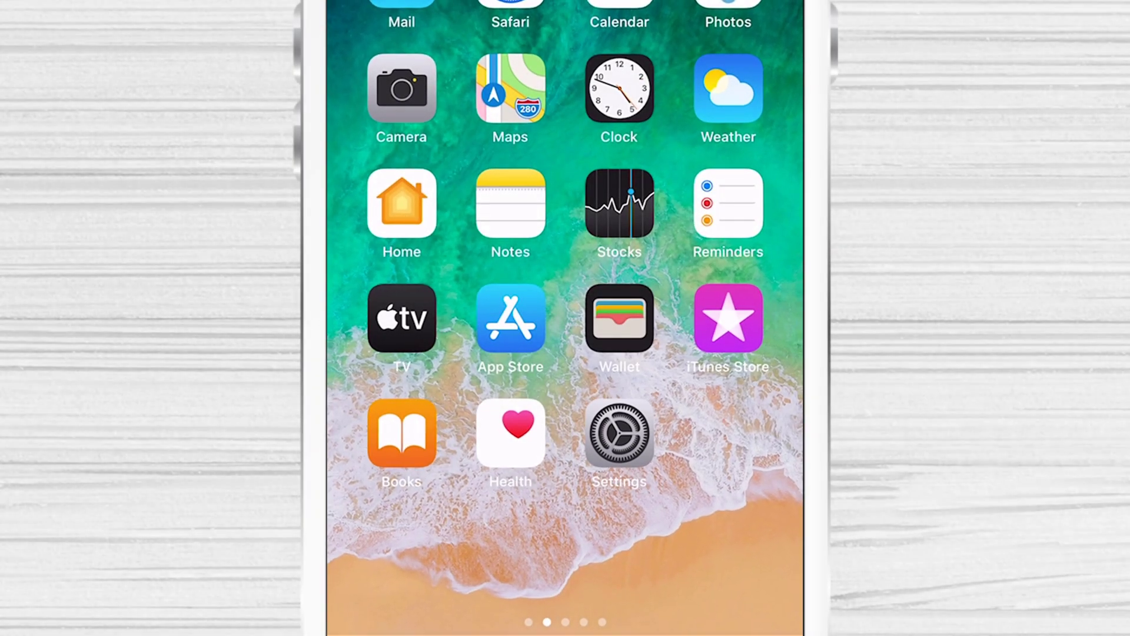
Launch Settings from the home screen and scroll to the Phone entry
click(619, 438)
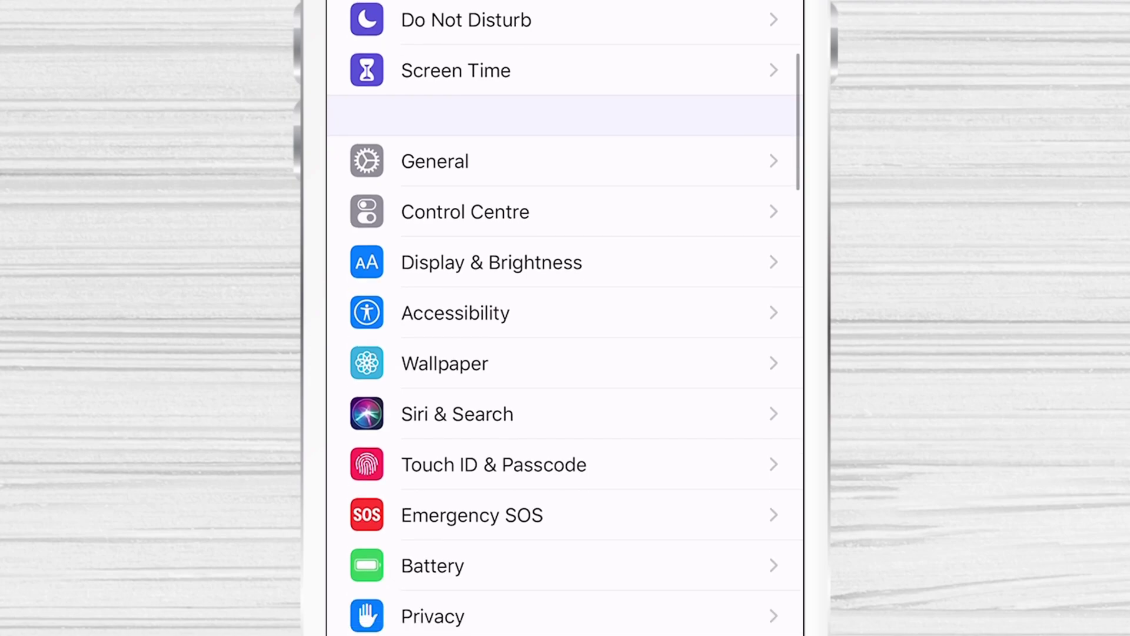
scroll(down, 3)
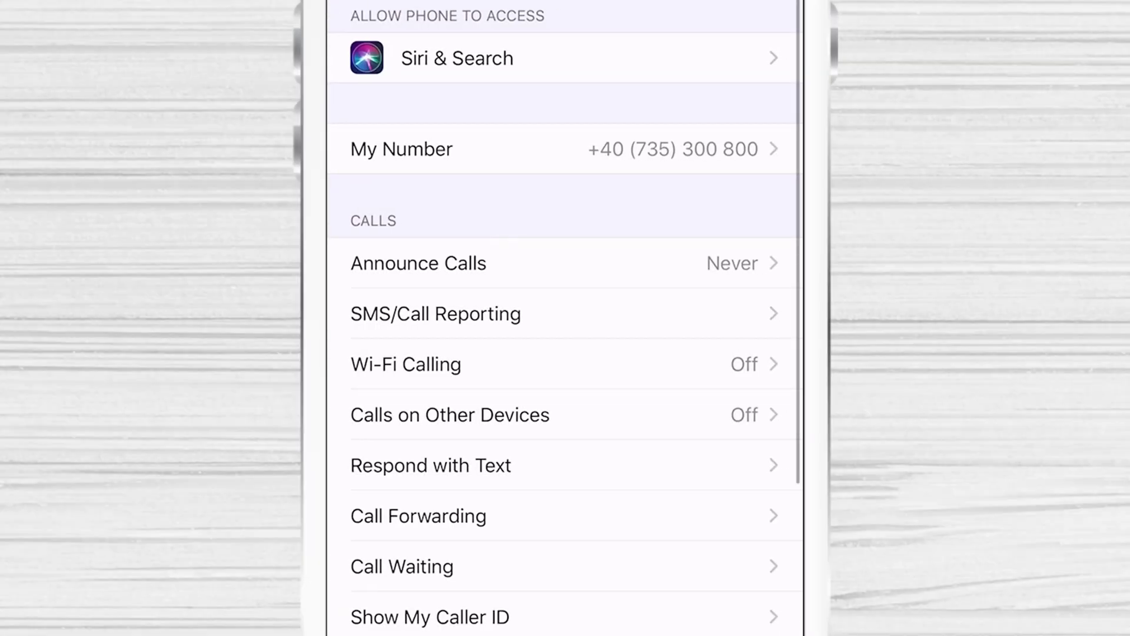
Switch on Silence Unknown Callers in the Phone settings page
scroll(down, 3)
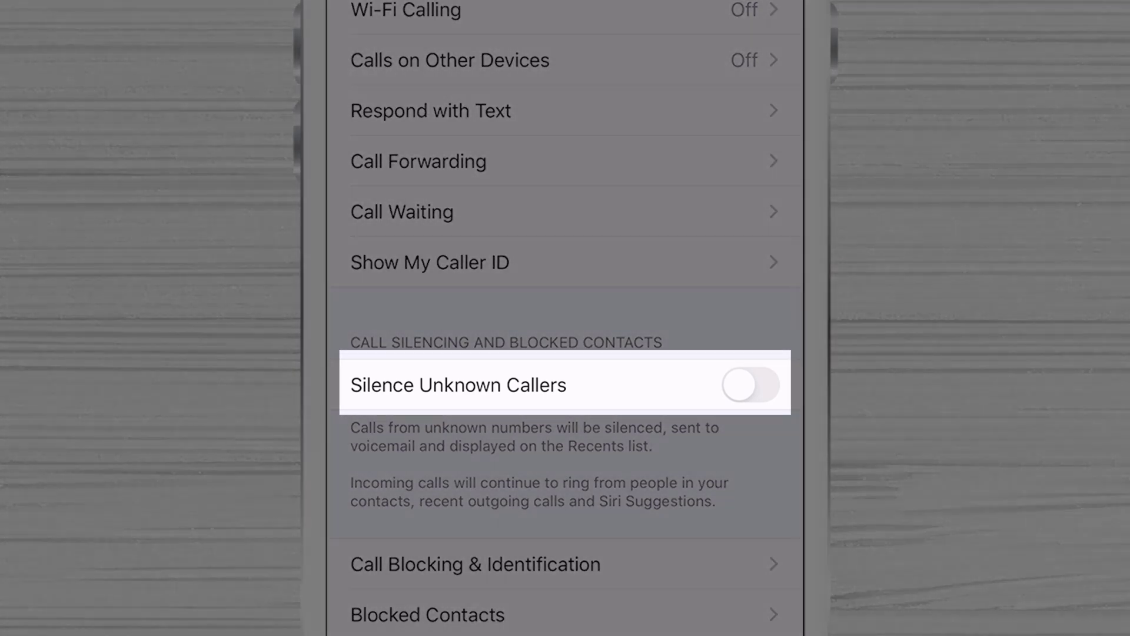
click(750, 385)
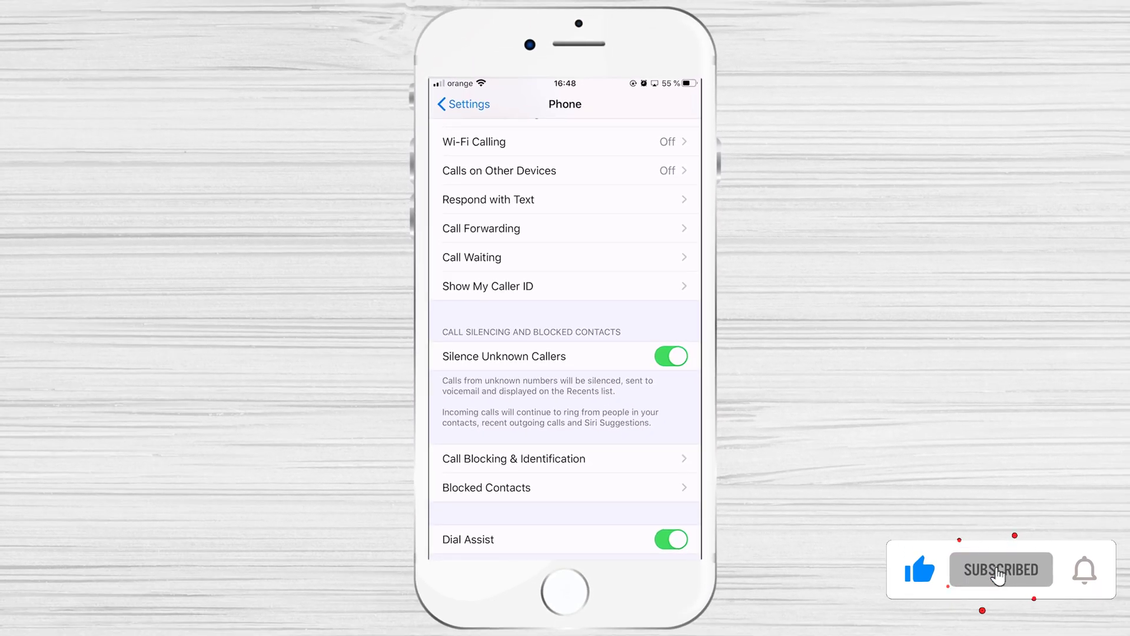
Press Home to exit Settings to the home screen
click(1084, 569)
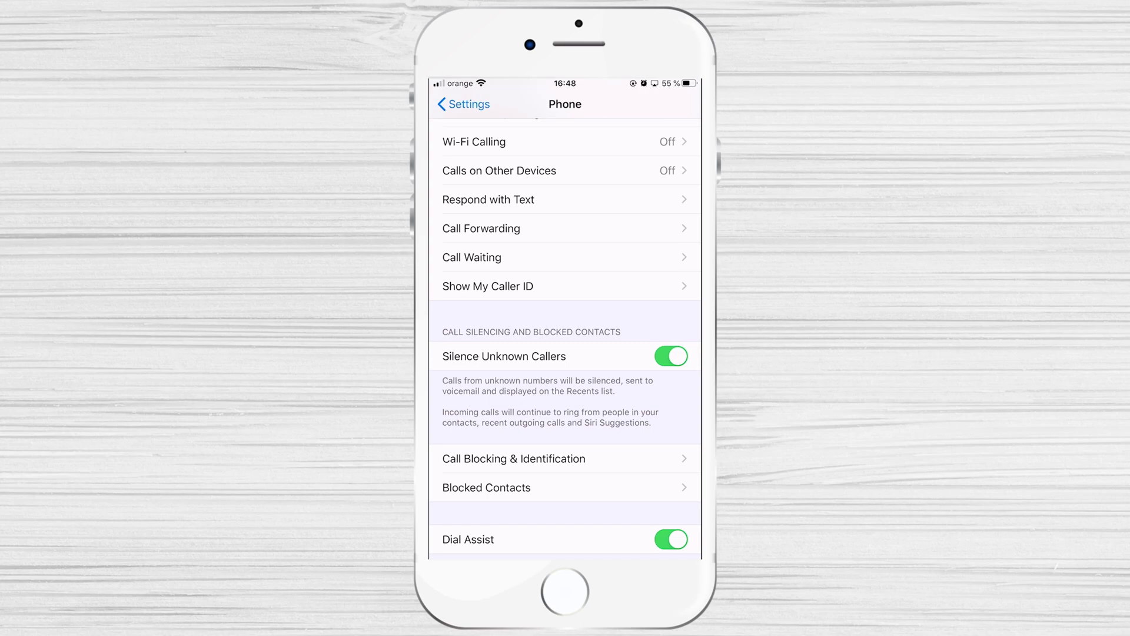
click(565, 591)
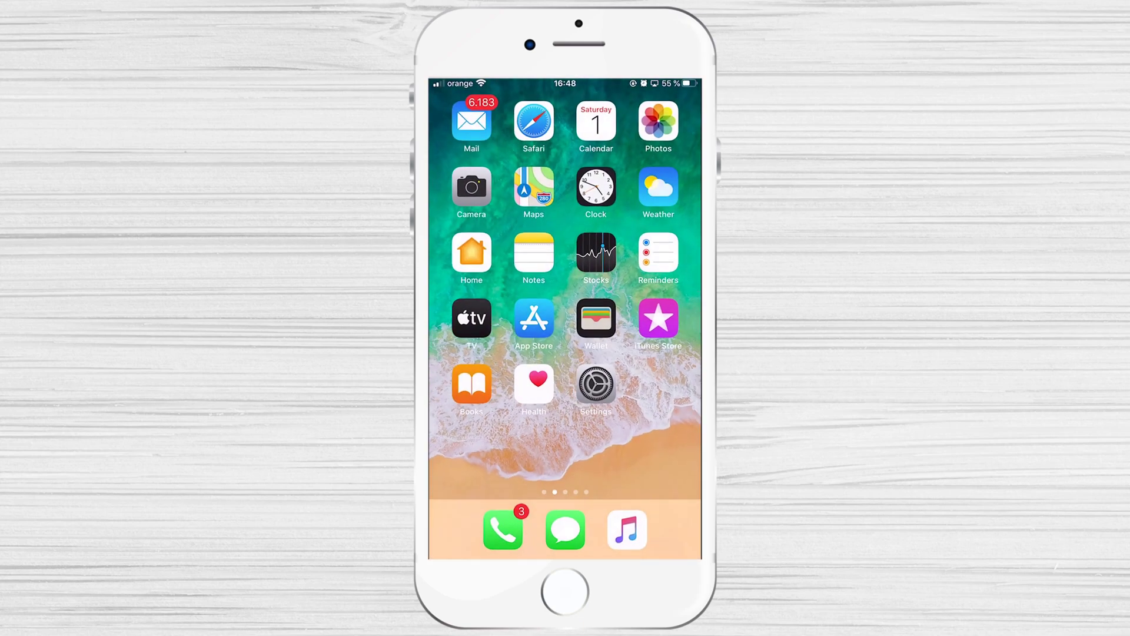